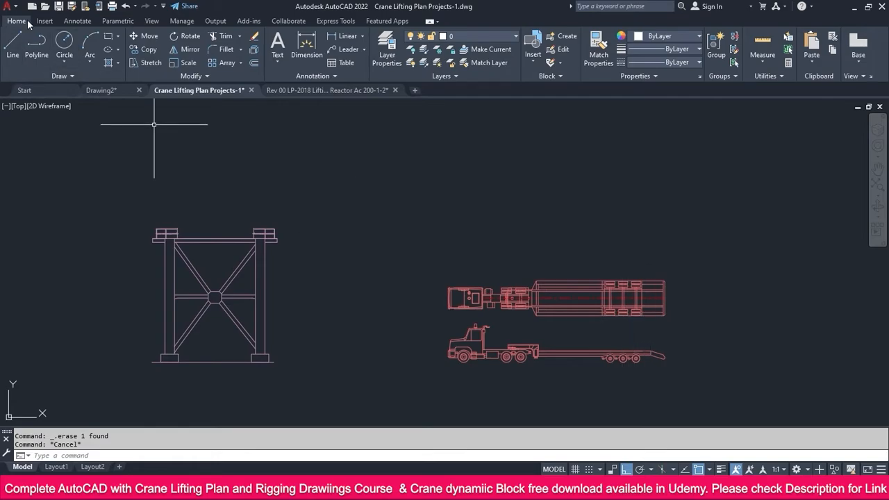
- Show the PDF Import, DGN Import and Import choices from the Insert ribbon
{"action": "left_click", "coordinate": [44, 21]}
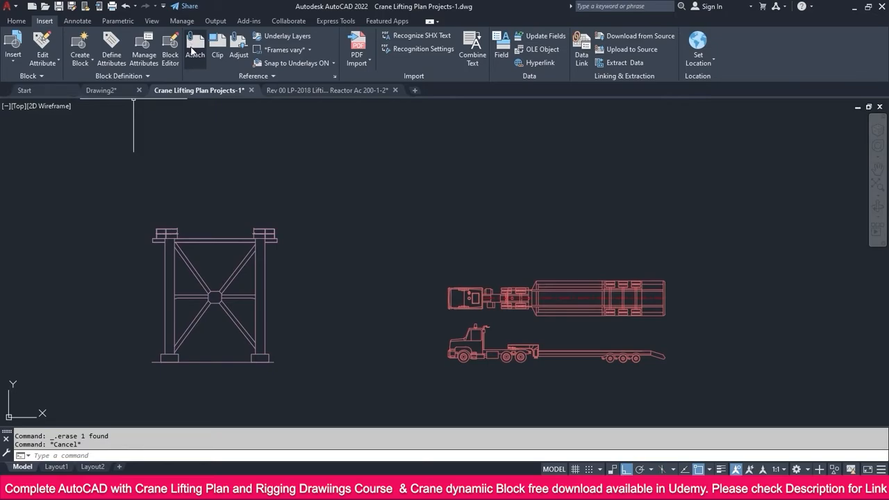
{"action": "mouse_move", "coordinate": [340, 109]}
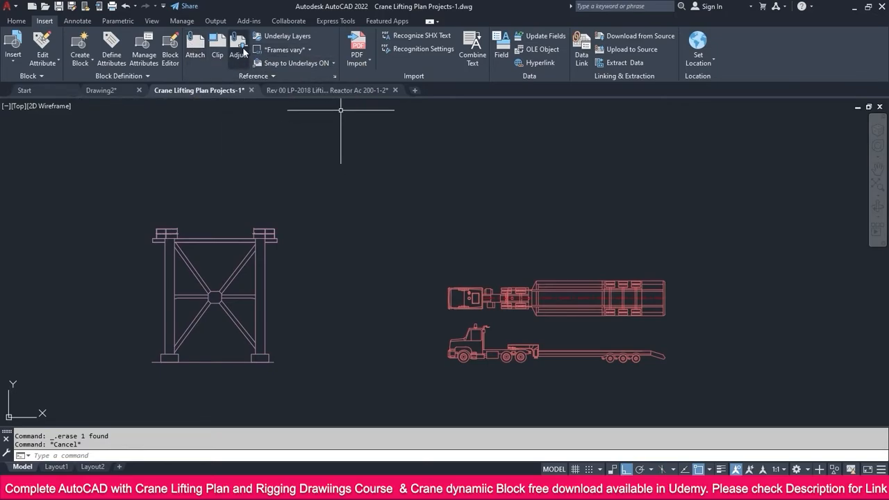
{"action": "left_click", "coordinate": [356, 49]}
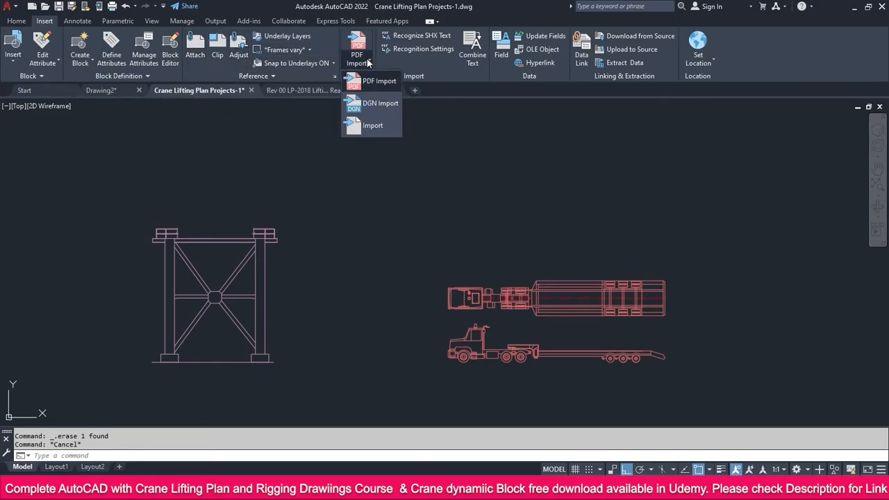
{"action": "mouse_move", "coordinate": [485, 310]}
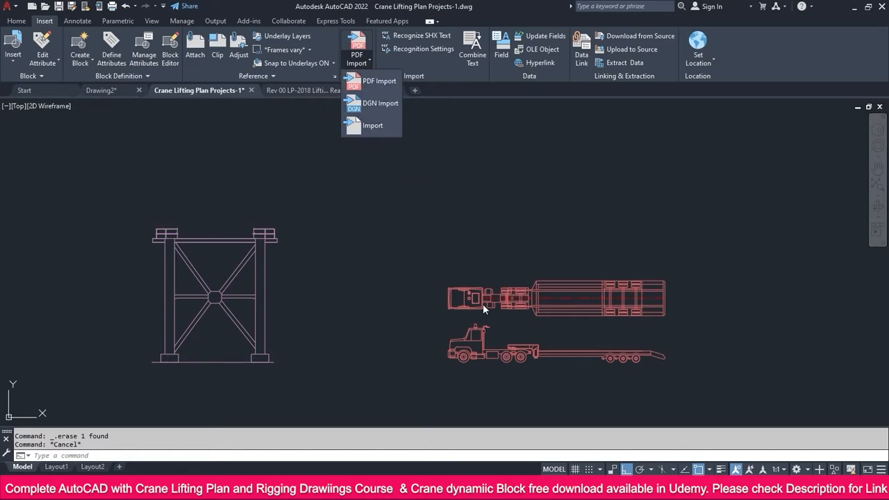
{"action": "mouse_move", "coordinate": [554, 396]}
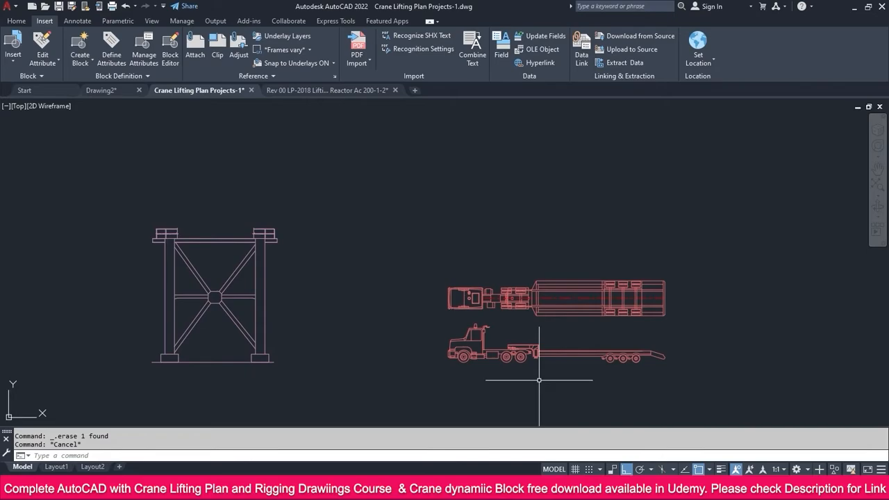
{"action": "mouse_move", "coordinate": [522, 356]}
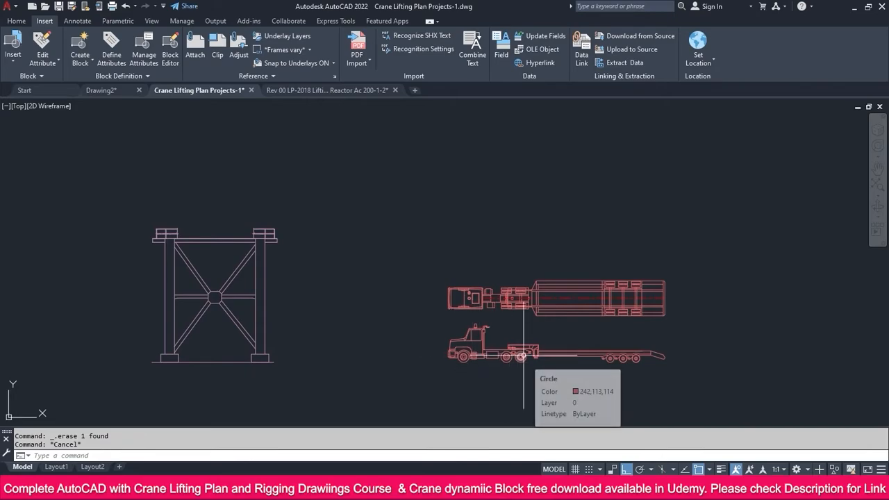
- Return to the Home ribbon, leaving the frame and truck drawings unchanged
{"action": "left_click", "coordinate": [16, 20]}
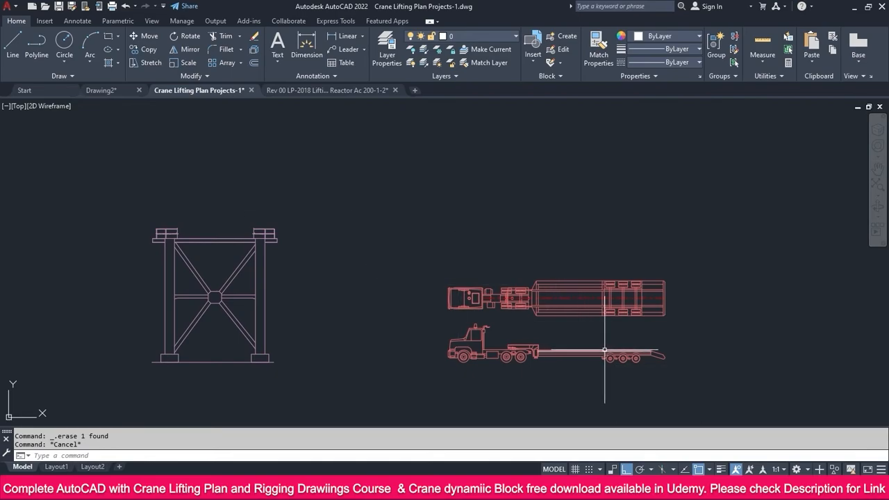
{"action": "mouse_move", "coordinate": [604, 351]}
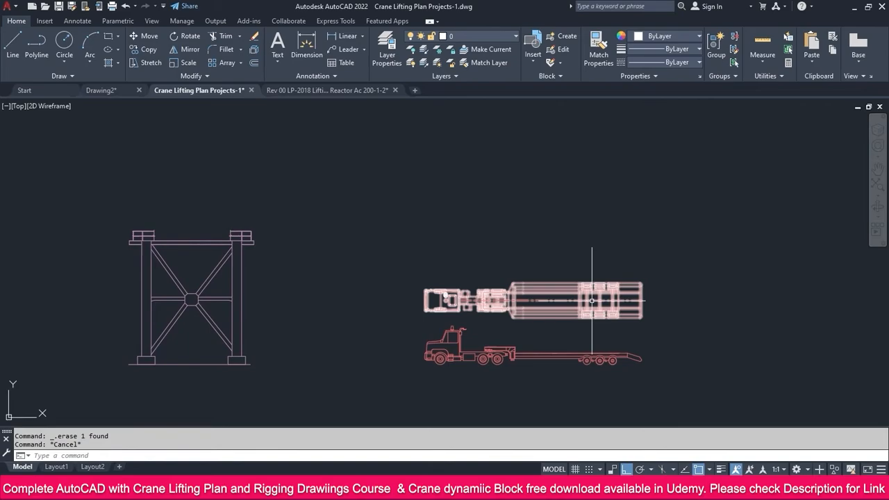
{"action": "mouse_move", "coordinate": [551, 293]}
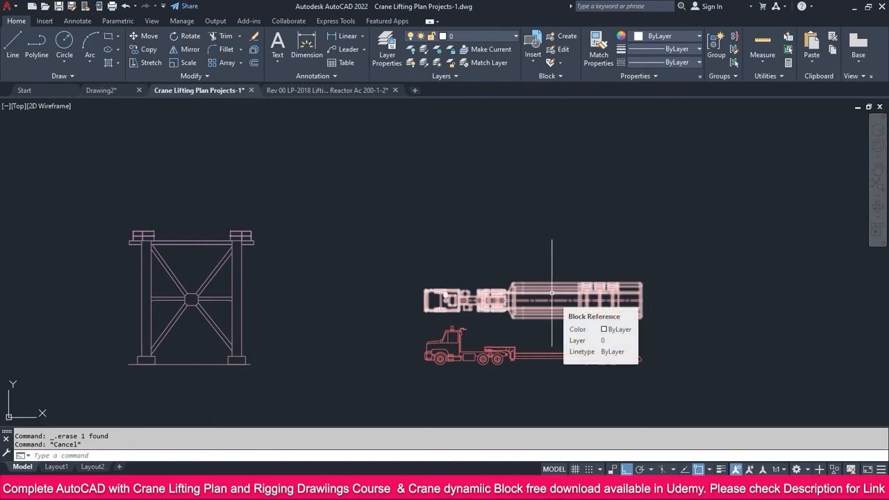